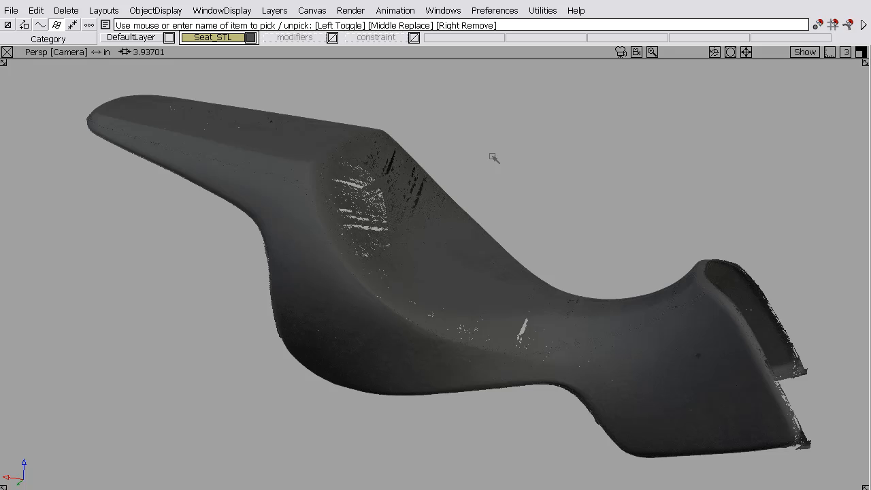
{"action": "mouse_move", "coordinate": [504, 224]}
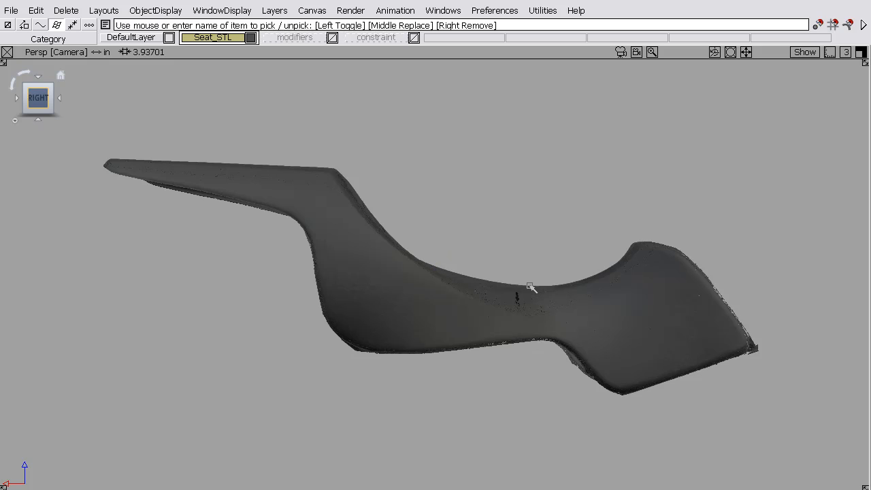
{"action": "mouse_move", "coordinate": [637, 246]}
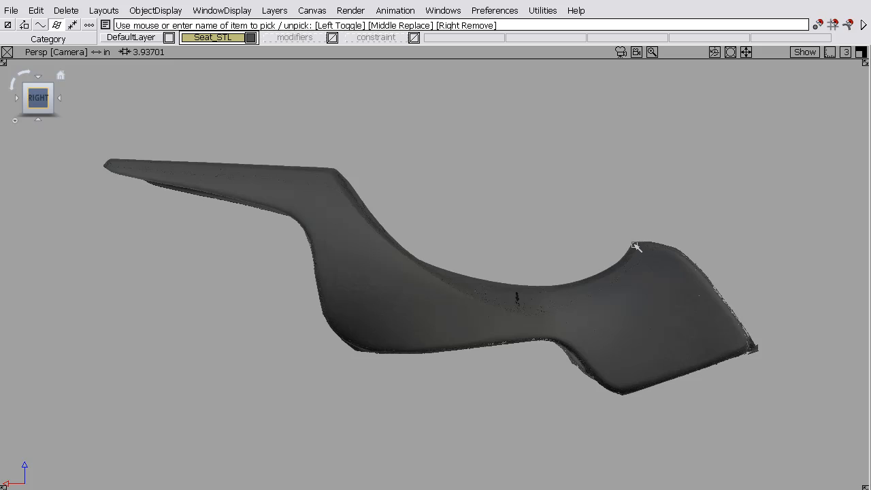
{"action": "mouse_move", "coordinate": [620, 390]}
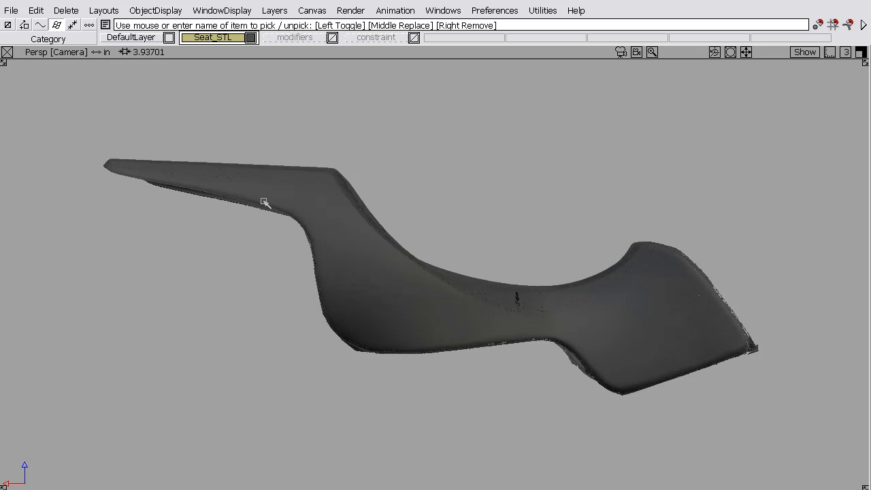
{"action": "mouse_move", "coordinate": [618, 395]}
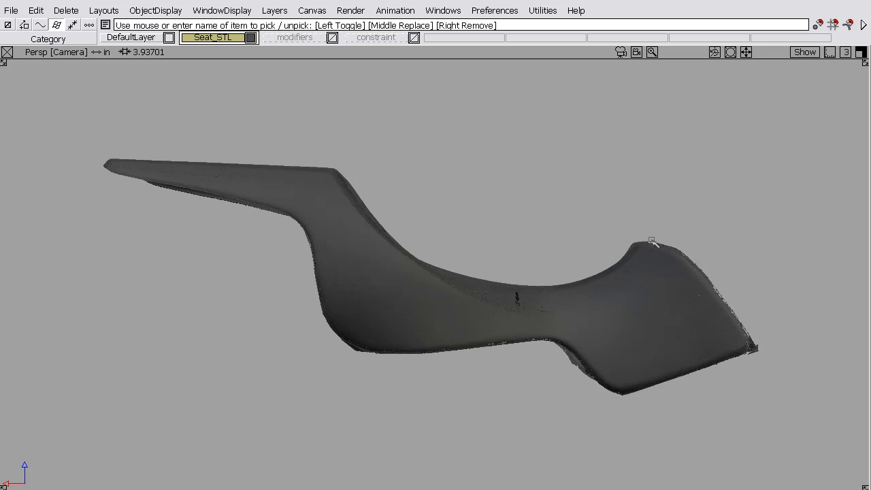
{"action": "mouse_move", "coordinate": [589, 261]}
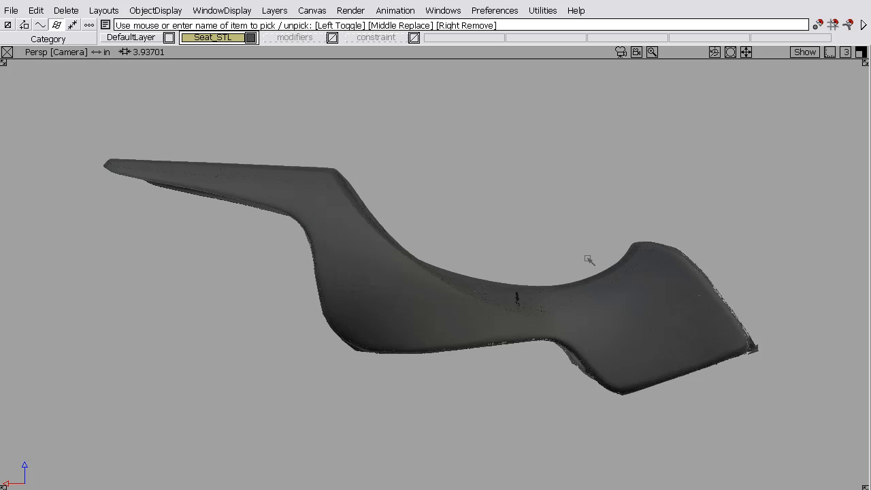
{"action": "mouse_move", "coordinate": [373, 197]}
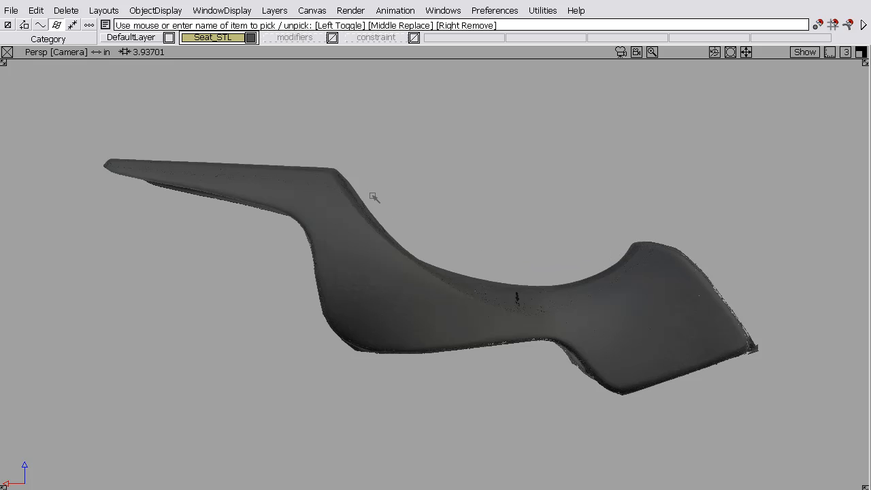
{"action": "mouse_move", "coordinate": [459, 174]}
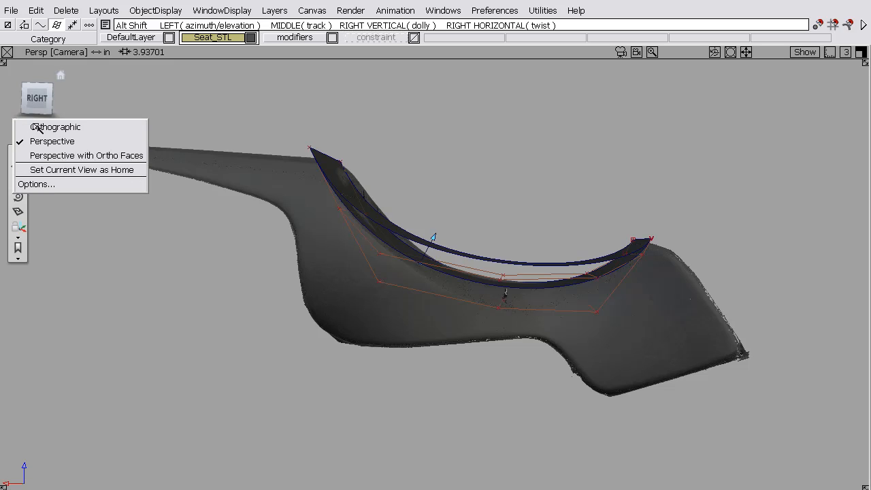
Switch the view to orthographic projection using the ViewCube menu
{"action": "left_click", "coordinate": [55, 127]}
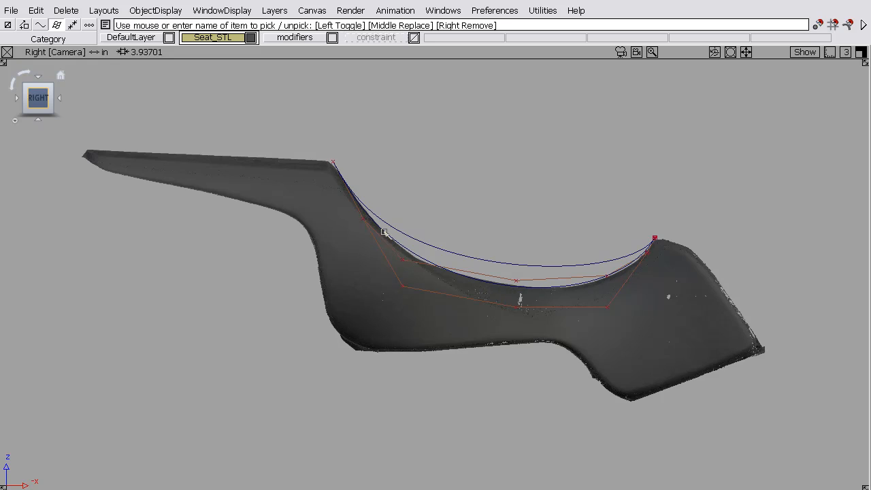
{"action": "mouse_move", "coordinate": [565, 268]}
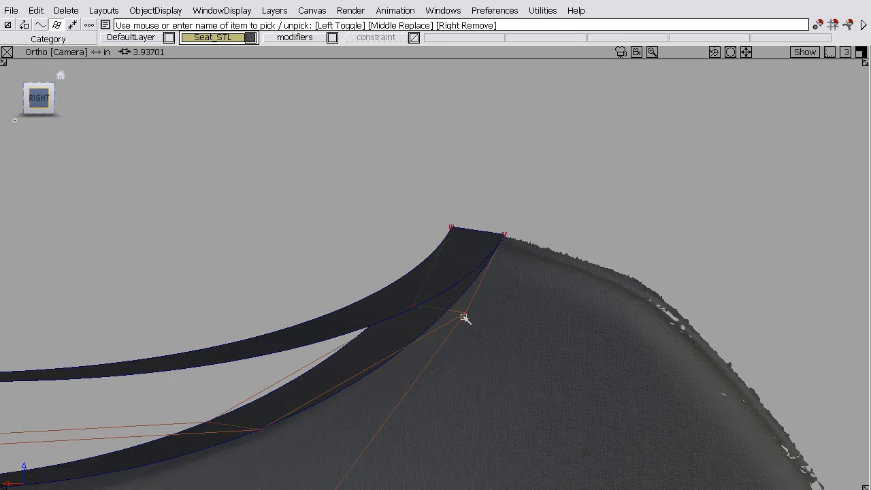
{"action": "mouse_move", "coordinate": [454, 257]}
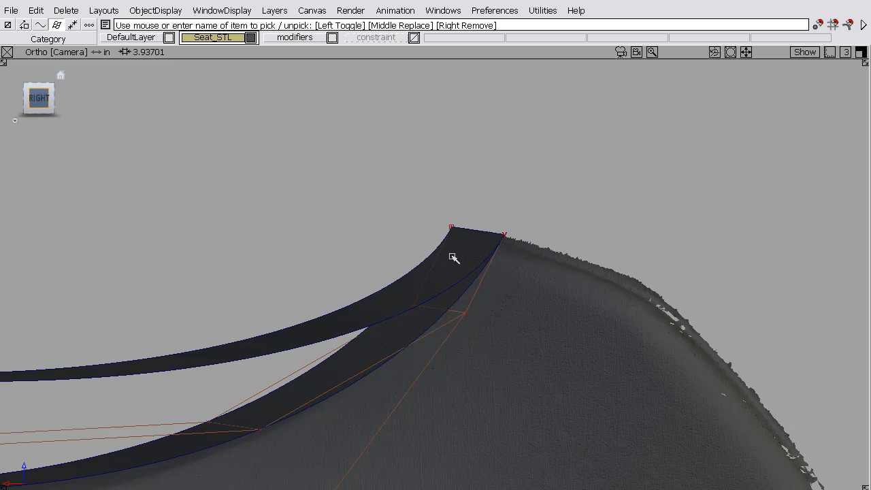
{"action": "mouse_move", "coordinate": [496, 279]}
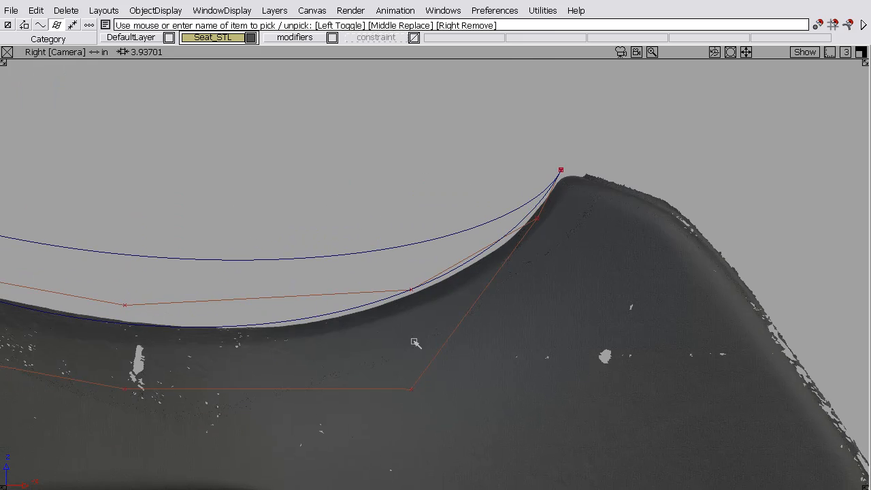
{"action": "mouse_move", "coordinate": [410, 290]}
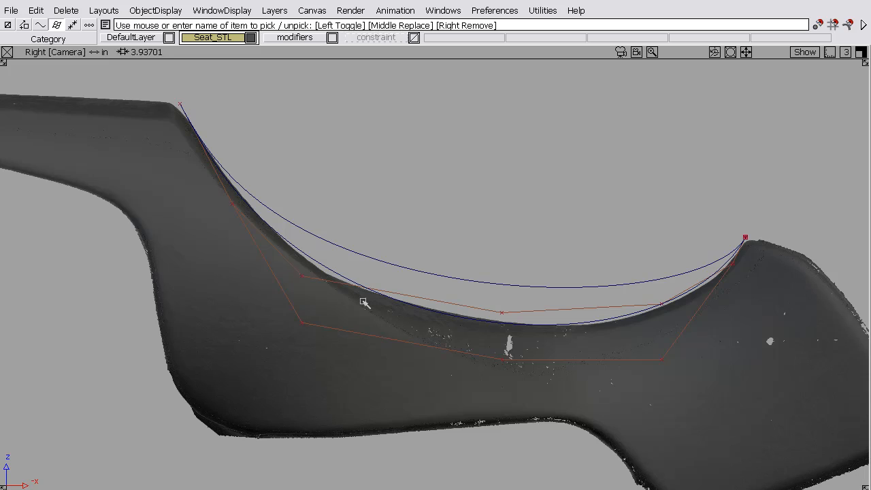
{"action": "mouse_move", "coordinate": [338, 43]}
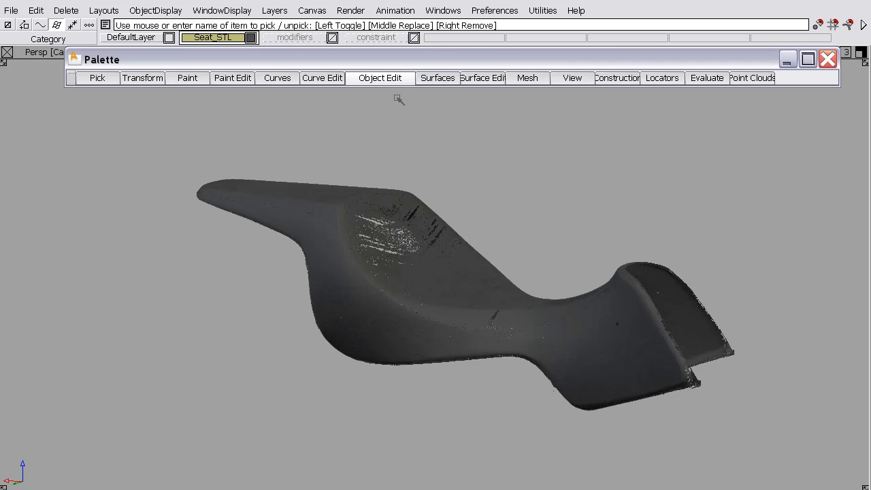
Start the Transformer Rig tool from Object Edit > Dynamic Shape Modeling
{"action": "left_click", "coordinate": [379, 78]}
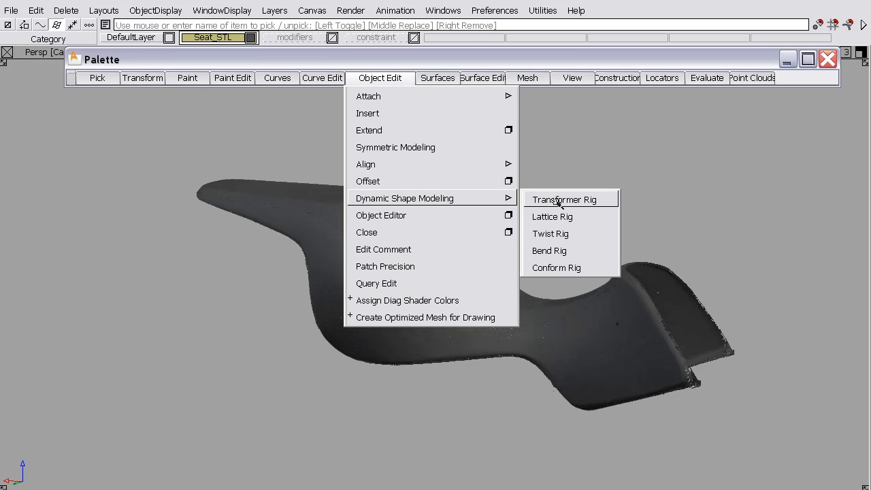
{"action": "left_click", "coordinate": [566, 199]}
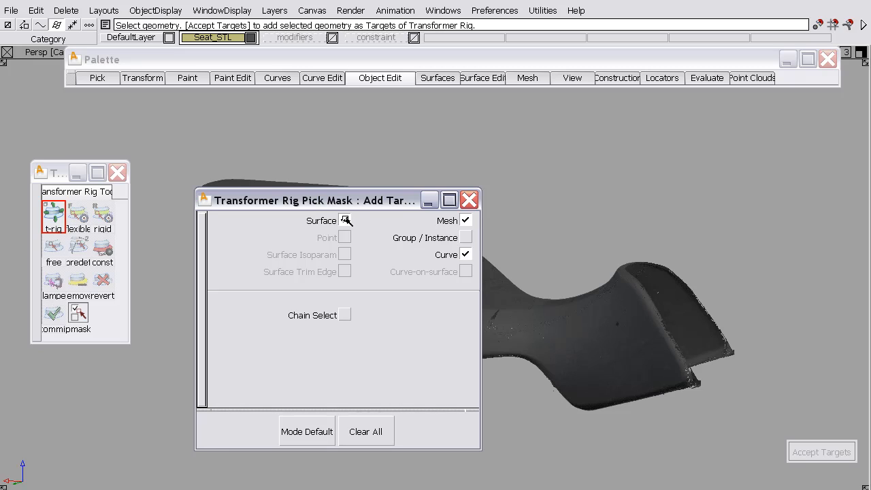
Uncheck Surface and Curve picking and accept the seat mesh as the rig target
{"action": "left_click", "coordinate": [344, 219]}
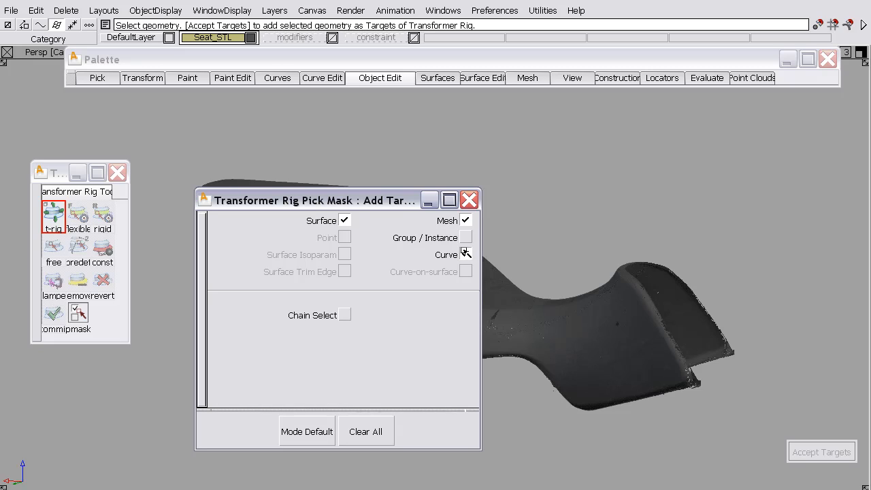
{"action": "left_click", "coordinate": [466, 253]}
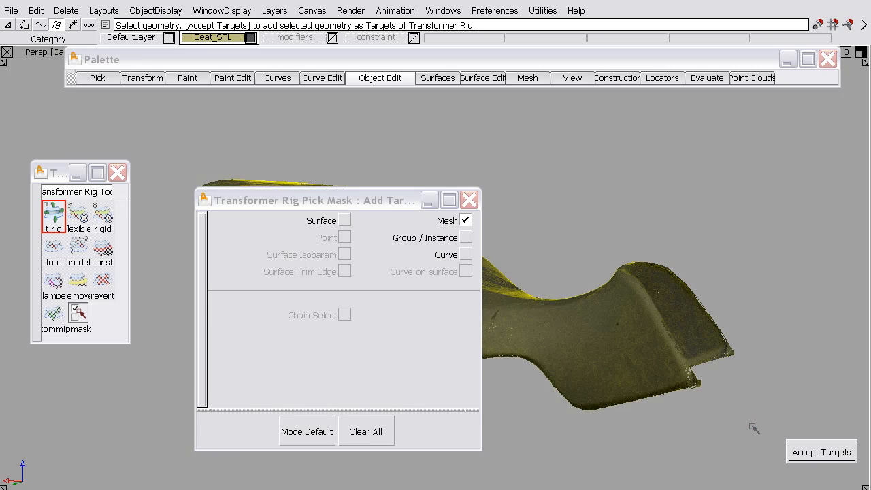
{"action": "mouse_move", "coordinate": [740, 424]}
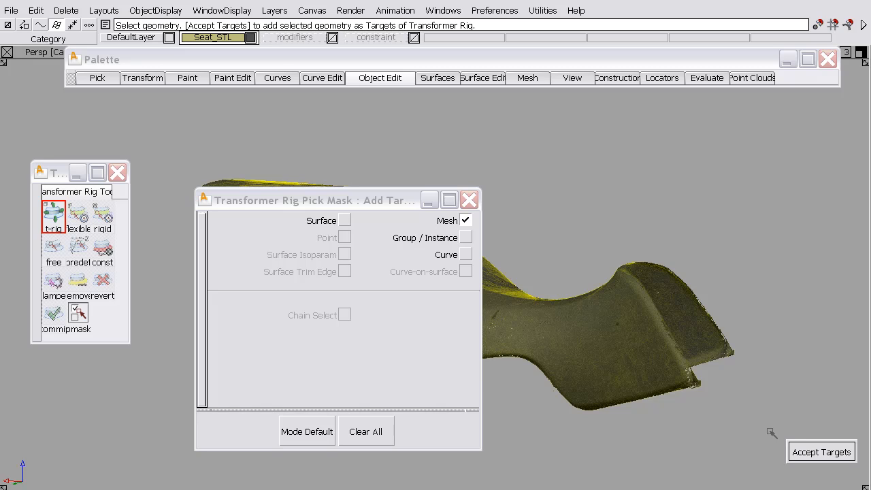
{"action": "left_click", "coordinate": [820, 451]}
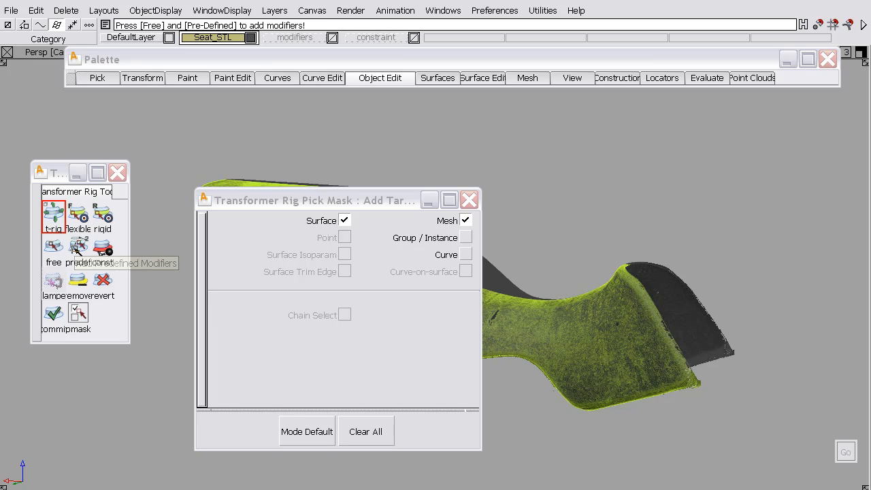
Add a predefined modifier from origin to destination surface, with surface picking enabled
{"action": "left_click", "coordinate": [78, 248]}
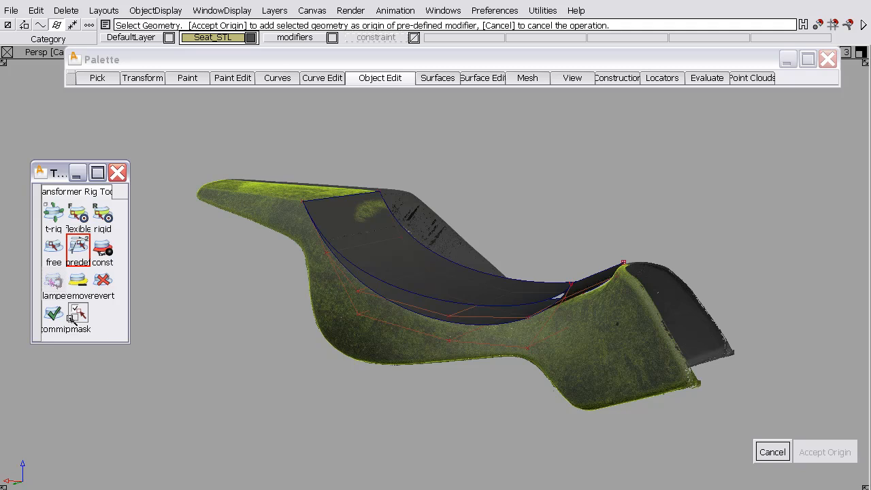
{"action": "left_click", "coordinate": [78, 312]}
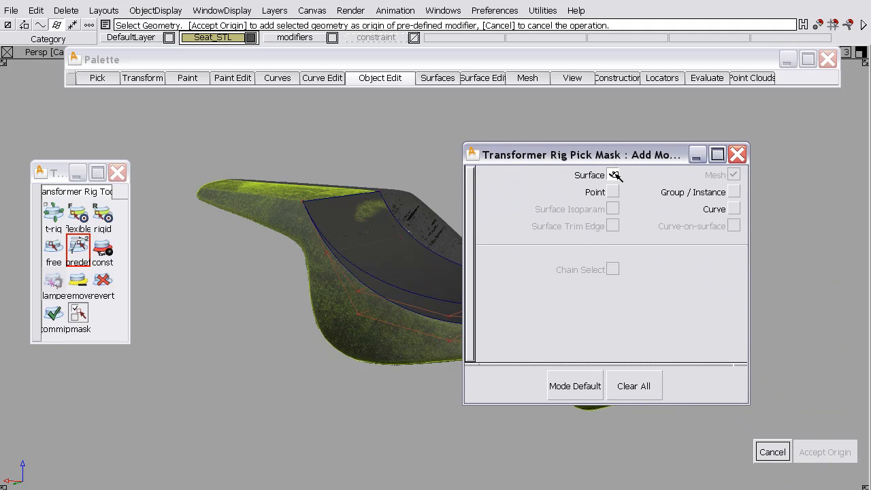
{"action": "left_click", "coordinate": [612, 175]}
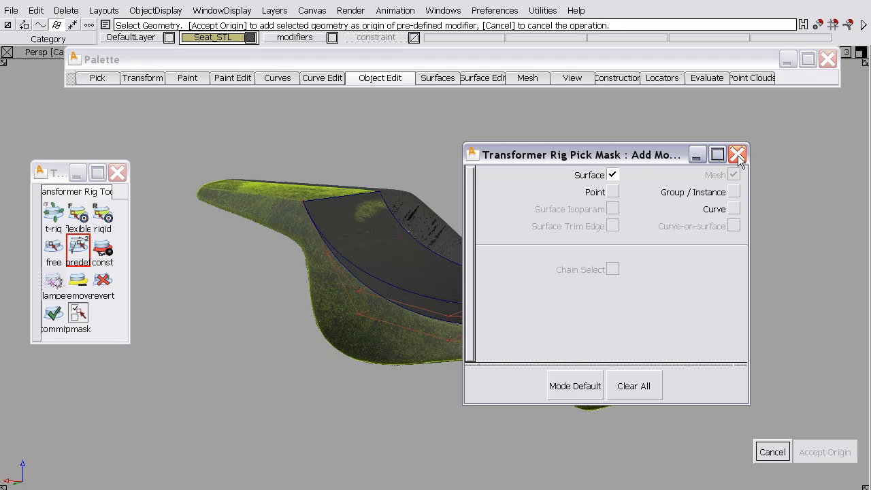
{"action": "left_click", "coordinate": [737, 155]}
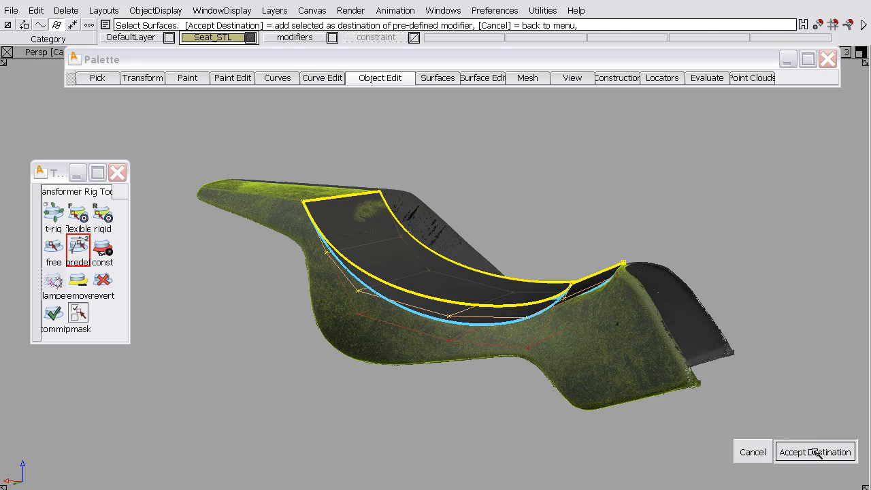
{"action": "left_click", "coordinate": [814, 451]}
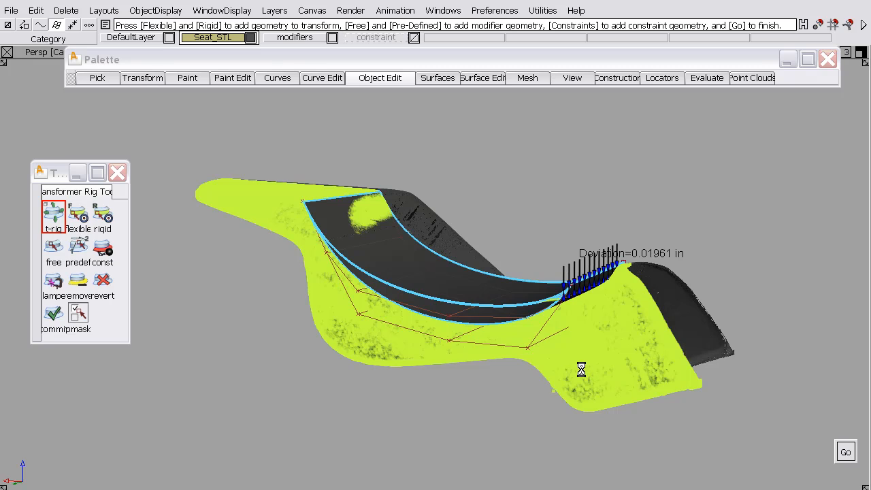
{"action": "left_click", "coordinate": [845, 451]}
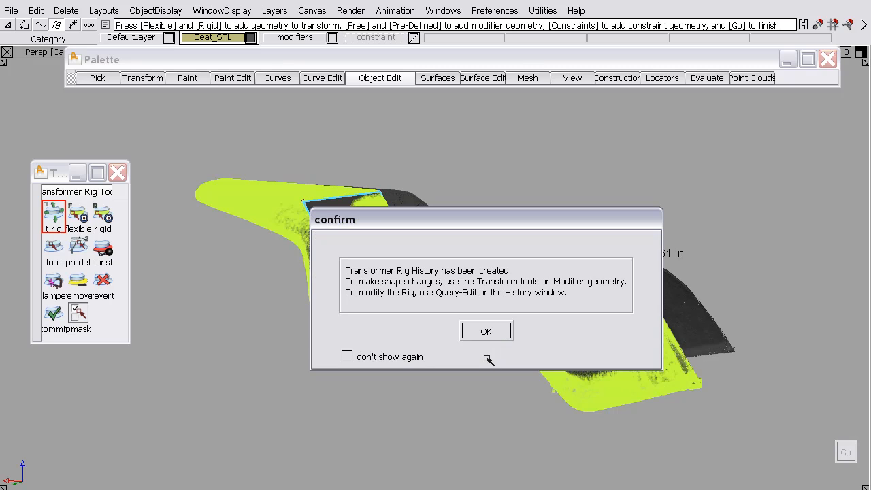
{"action": "left_click", "coordinate": [486, 330]}
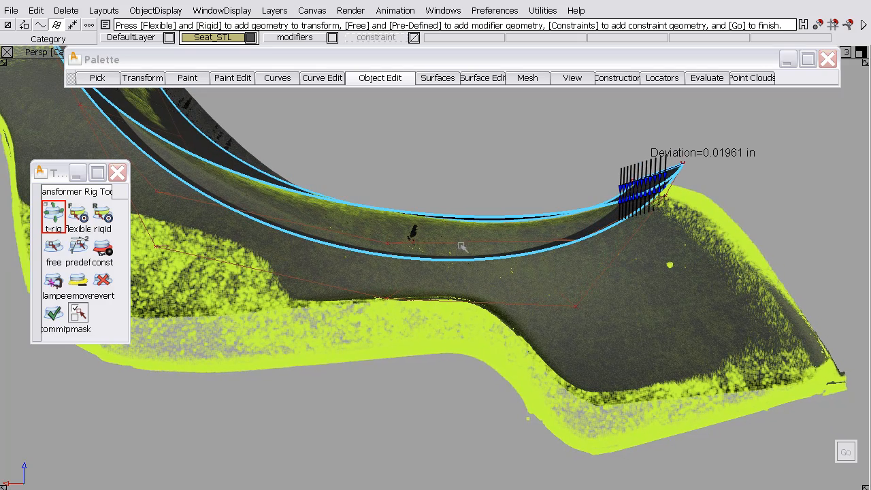
{"action": "mouse_move", "coordinate": [843, 370]}
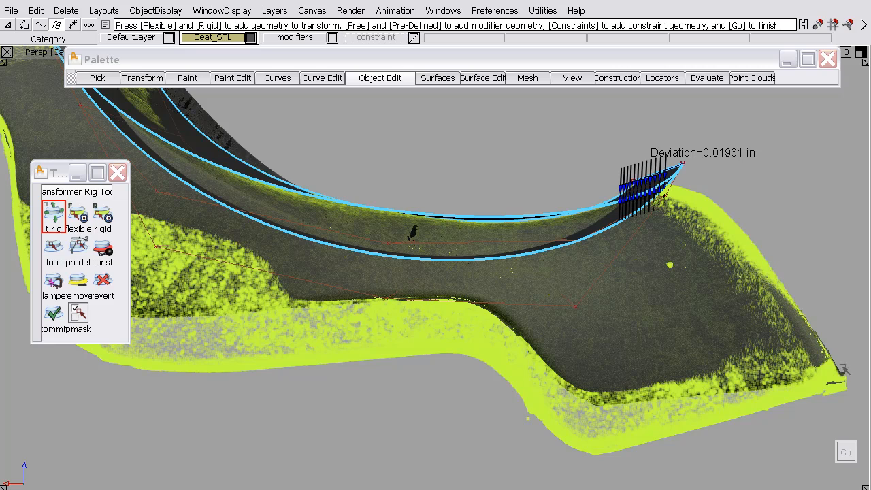
{"action": "mouse_move", "coordinate": [478, 327]}
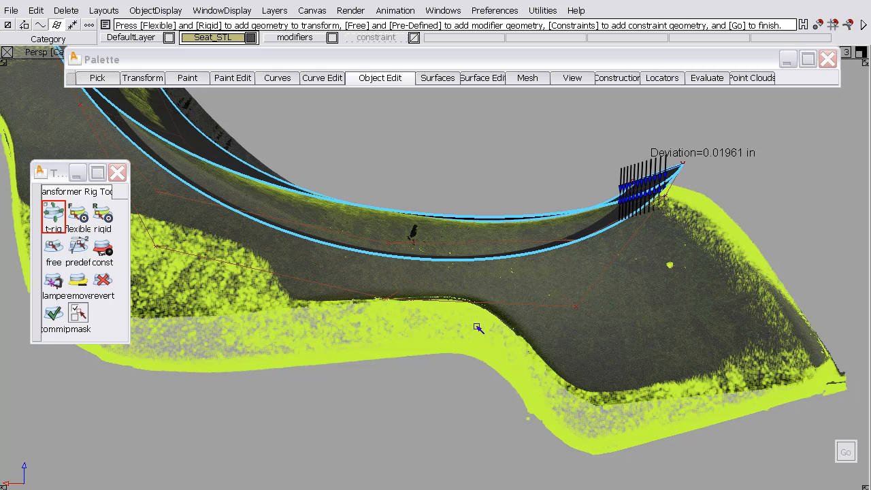
{"action": "mouse_move", "coordinate": [791, 387]}
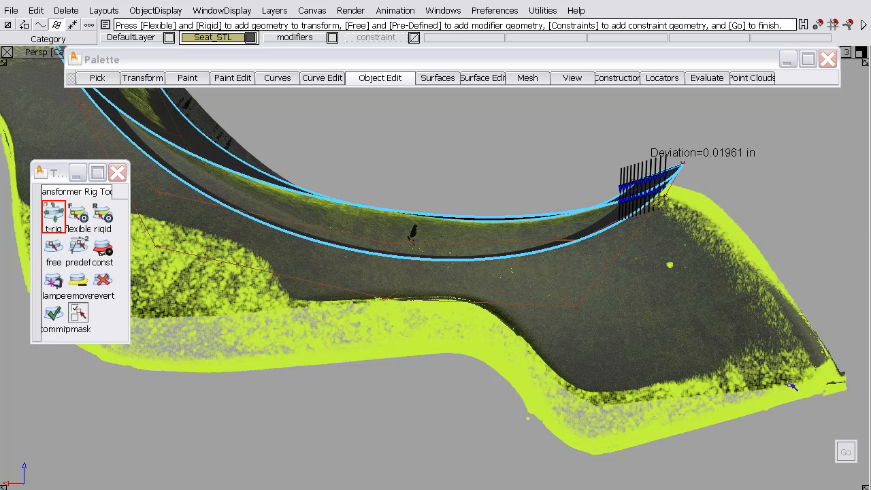
{"action": "mouse_move", "coordinate": [439, 299]}
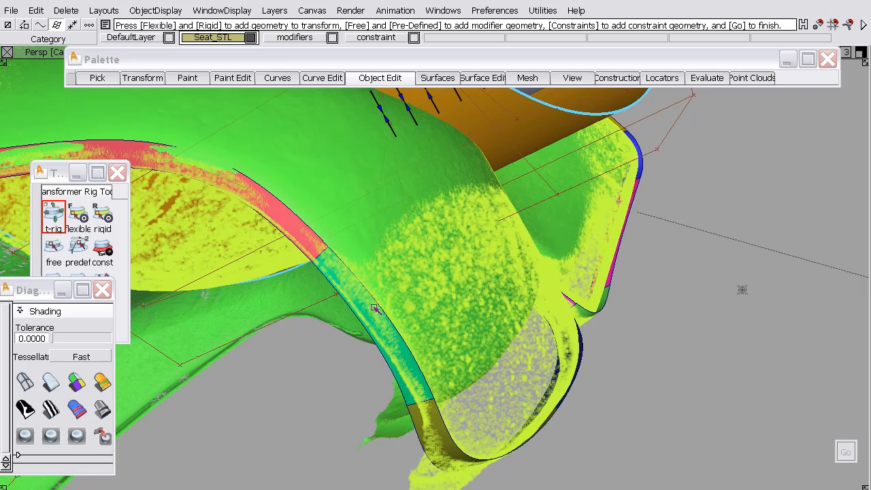
Zoom out from the flange to see the whole diagnostically shaded seat
{"action": "left_click_drag", "start_coordinate": [374, 310], "coordinate": [626, 181]}
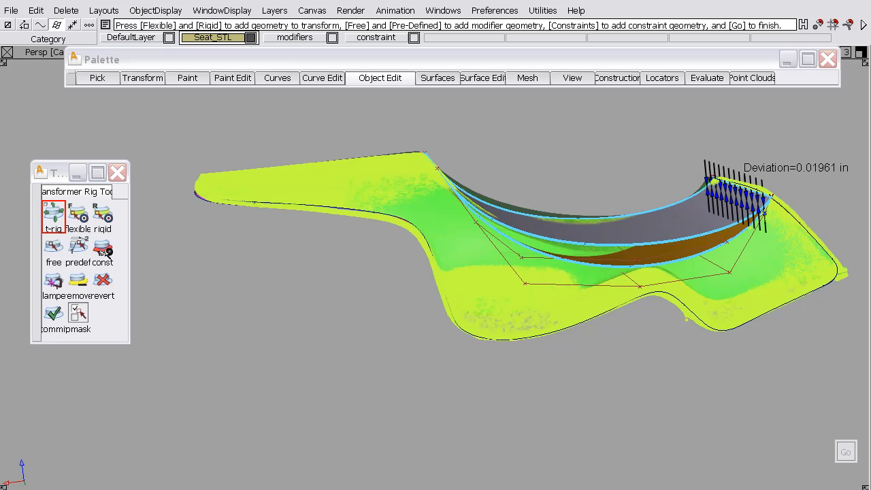
Add the seat's outer flange edges as rig constraints, with surface picking enabled
{"action": "left_click", "coordinate": [102, 248]}
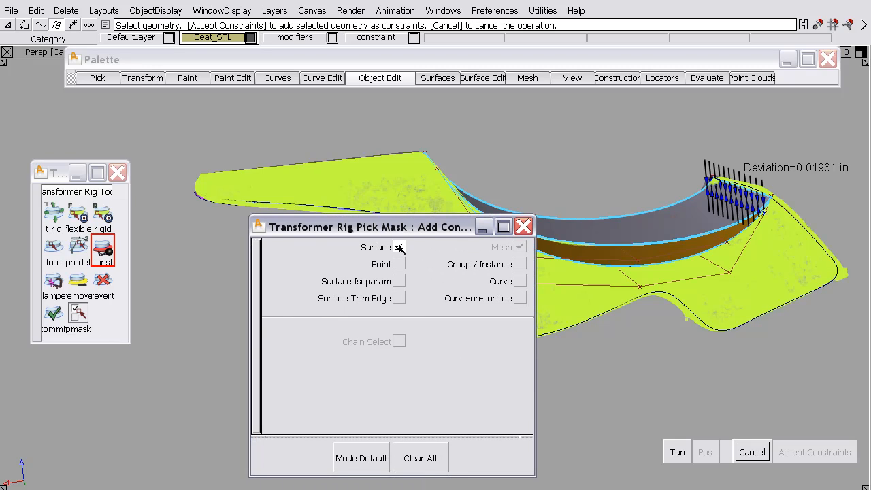
{"action": "left_click", "coordinate": [399, 246]}
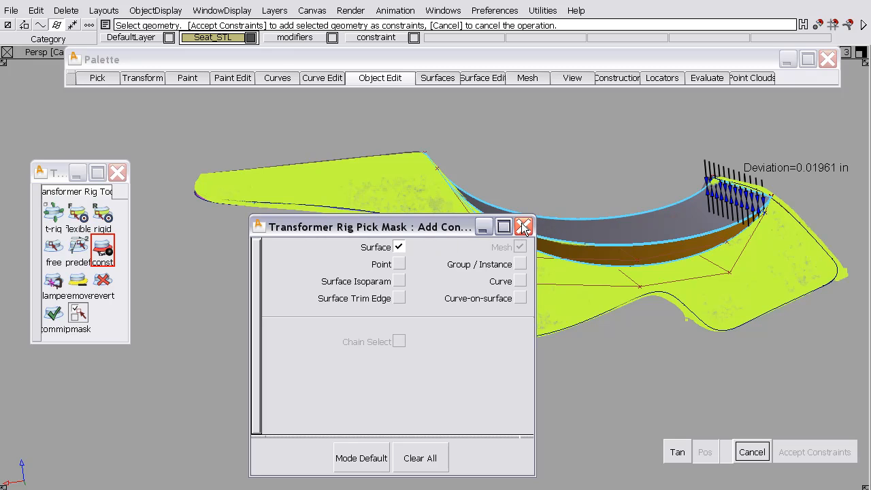
{"action": "left_click", "coordinate": [524, 226]}
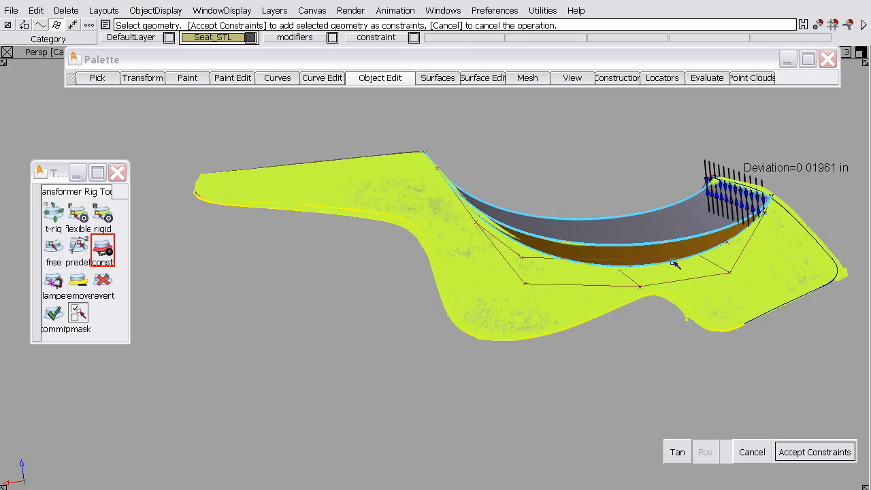
{"action": "left_click_drag", "start_coordinate": [673, 264], "coordinate": [847, 303]}
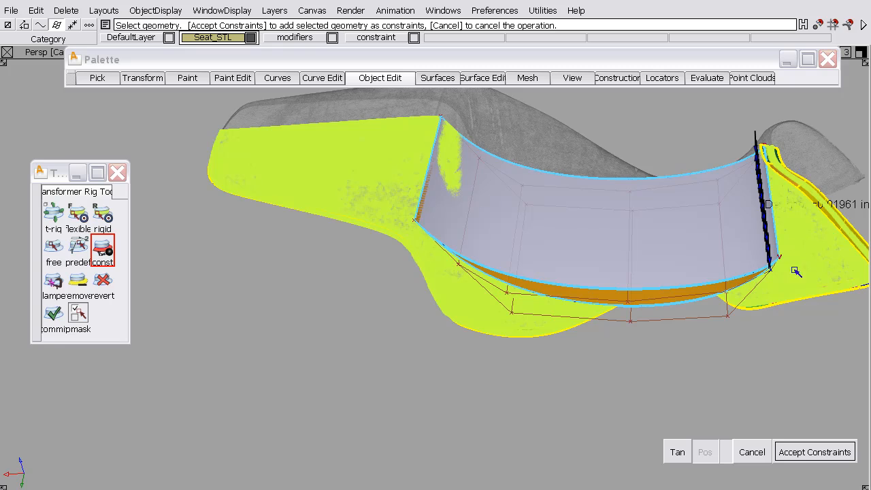
{"action": "left_click", "coordinate": [814, 451]}
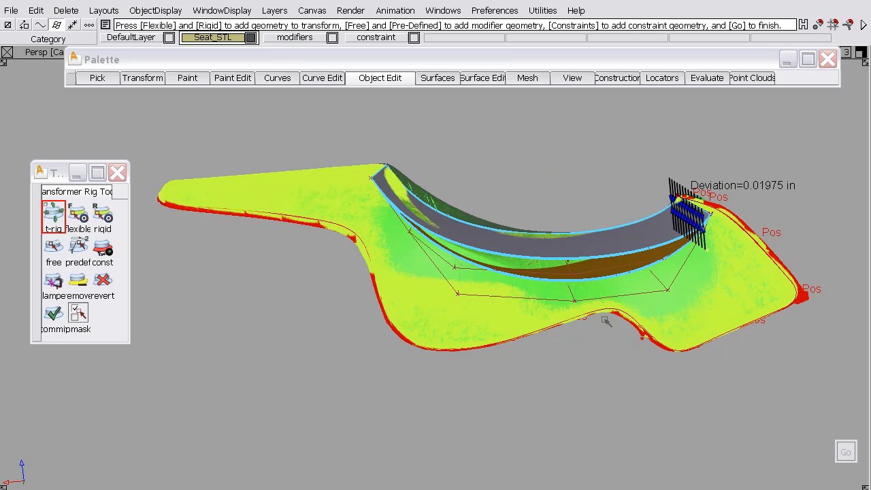
Zoom in on the seat's curved middle to review the position-constrained flanges
{"action": "left_click_drag", "start_coordinate": [605, 320], "coordinate": [523, 330]}
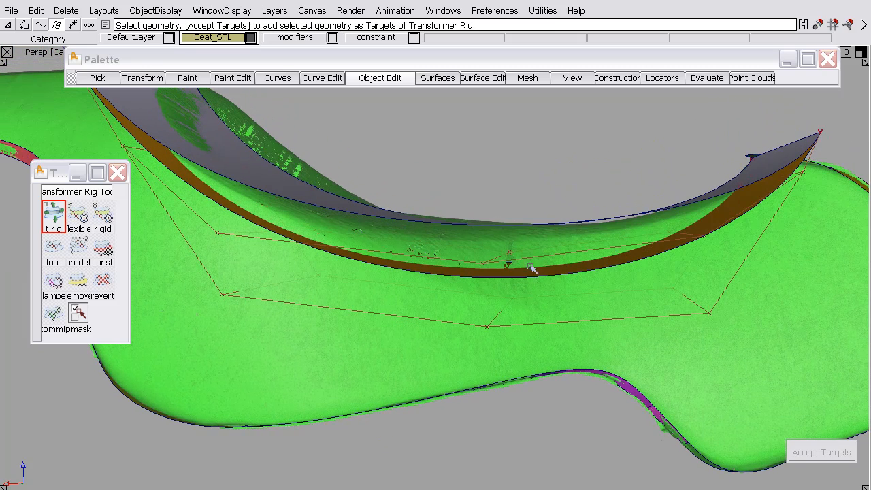
{"action": "mouse_move", "coordinate": [541, 228]}
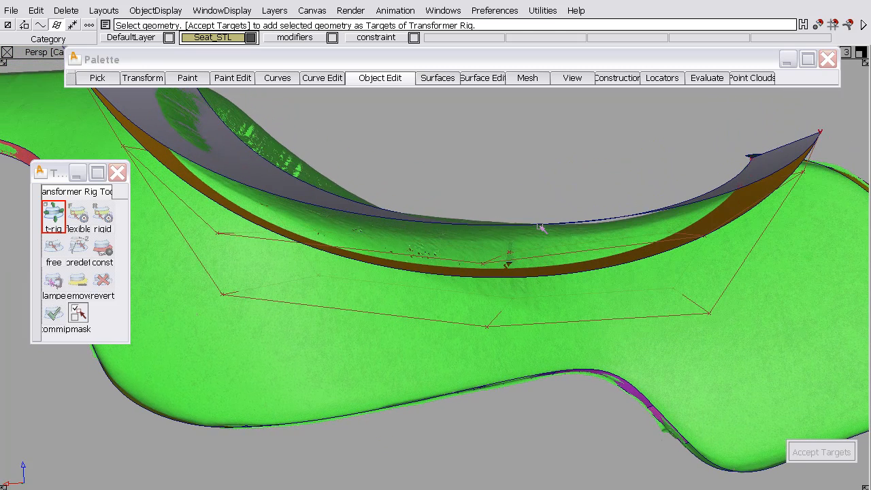
{"action": "left_click_drag", "start_coordinate": [544, 224], "coordinate": [558, 266]}
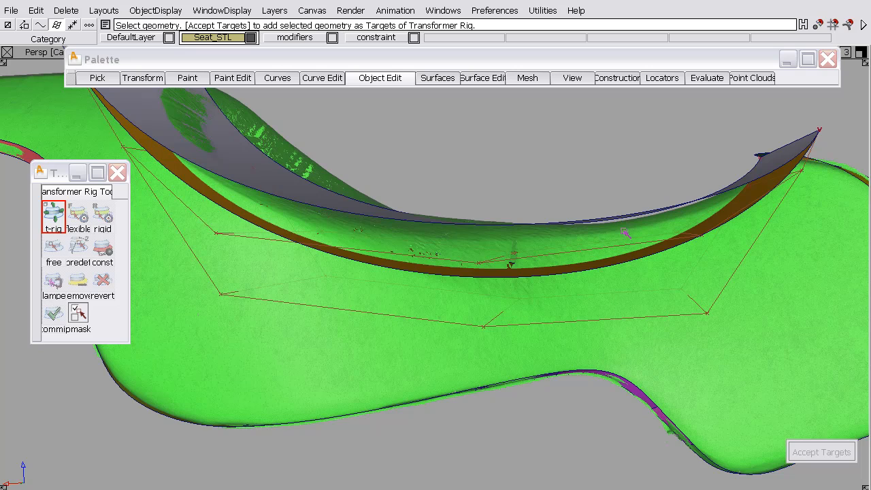
{"action": "mouse_move", "coordinate": [631, 257]}
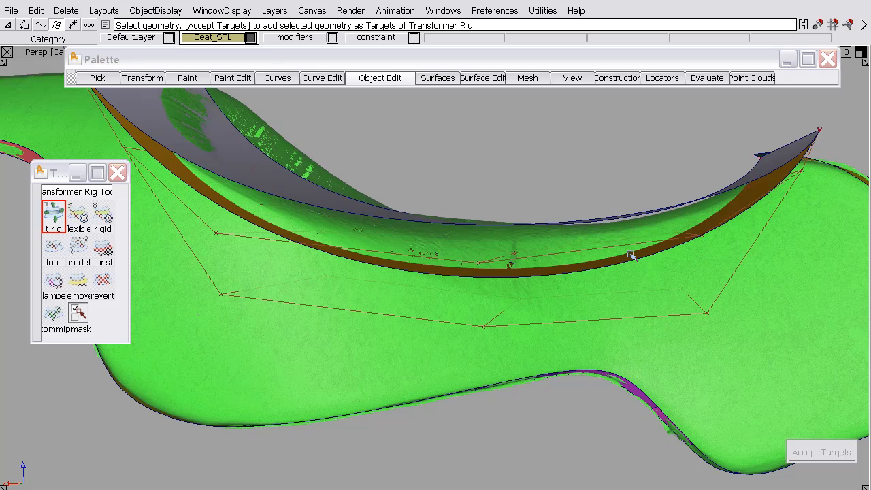
{"action": "mouse_move", "coordinate": [630, 256]}
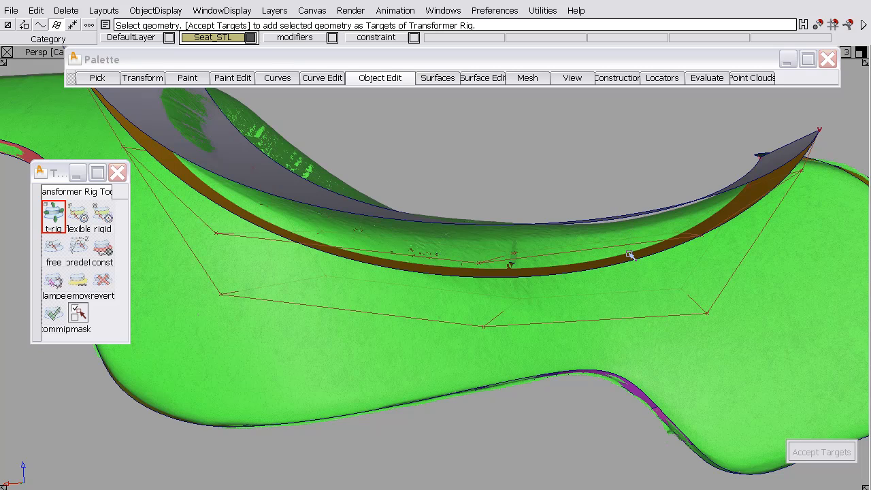
{"action": "mouse_move", "coordinate": [602, 240]}
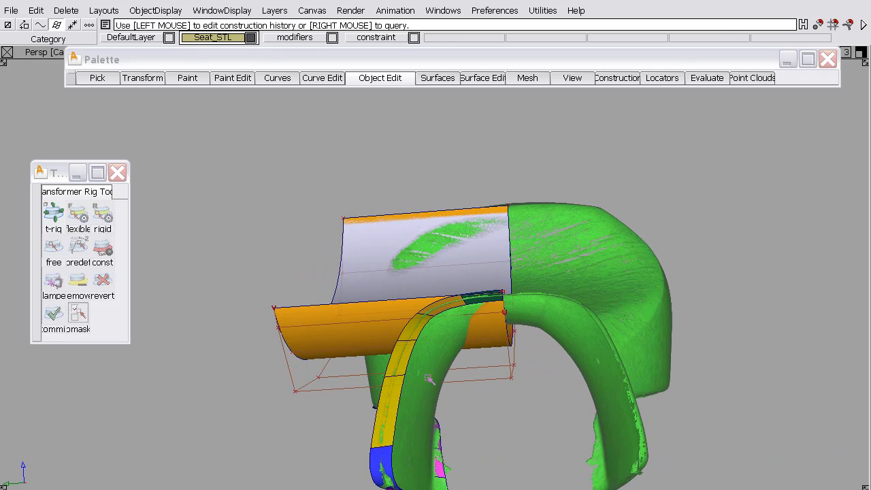
Open the Transformer Rig Options to check settings before running the rig
{"action": "left_click", "coordinate": [53, 214]}
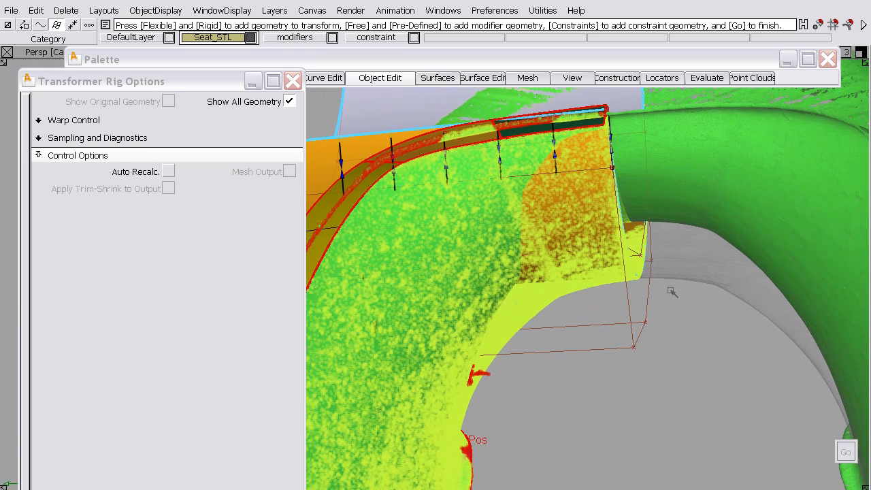
{"action": "mouse_move", "coordinate": [680, 282]}
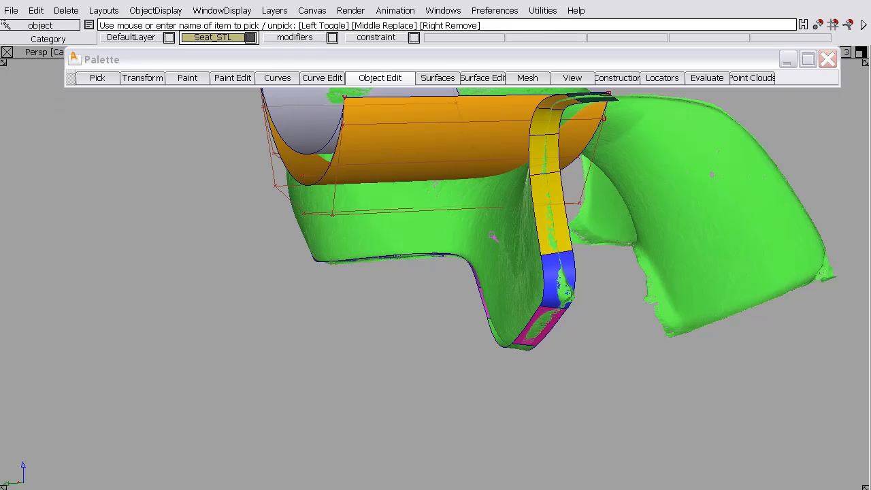
Delete the reshaped seat mesh's construction history via Delete > Delete Construction History
{"action": "left_click", "coordinate": [65, 10]}
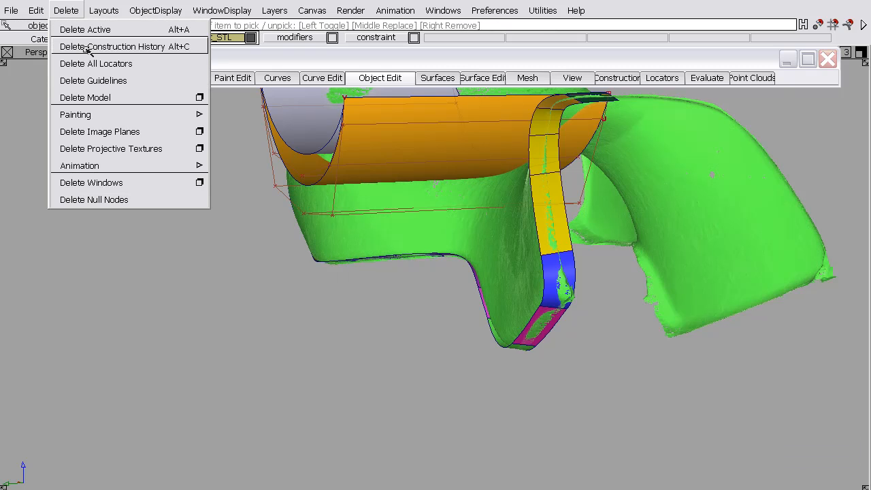
{"action": "left_click", "coordinate": [129, 47]}
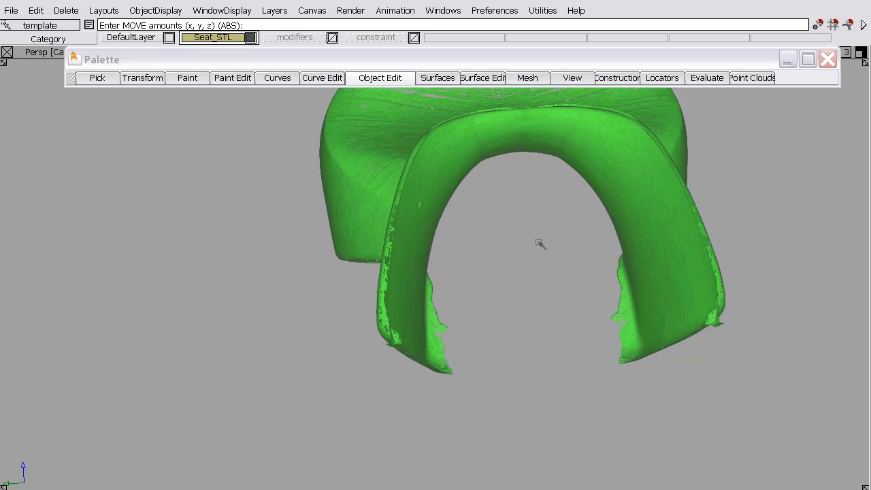
Orbit and zoom to compare the raised seat with the templated original, side and top
{"action": "left_click_drag", "start_coordinate": [537, 243], "coordinate": [564, 343]}
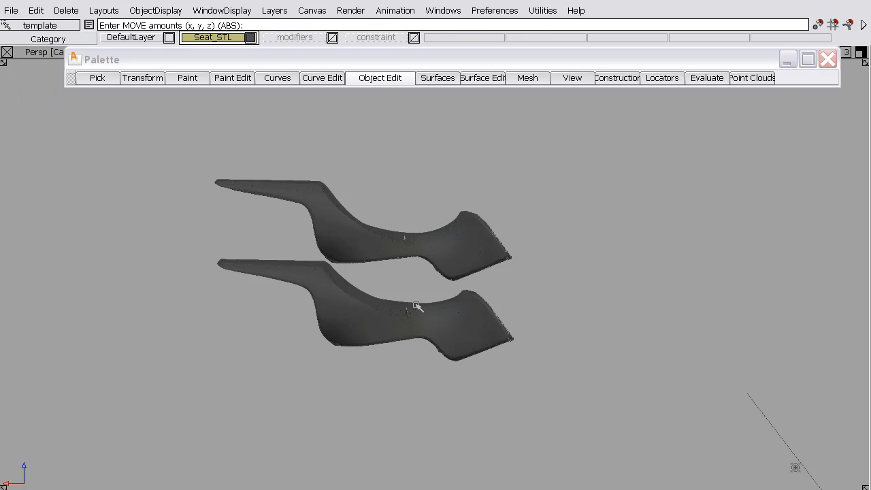
{"action": "left_click_drag", "start_coordinate": [419, 307], "coordinate": [473, 352]}
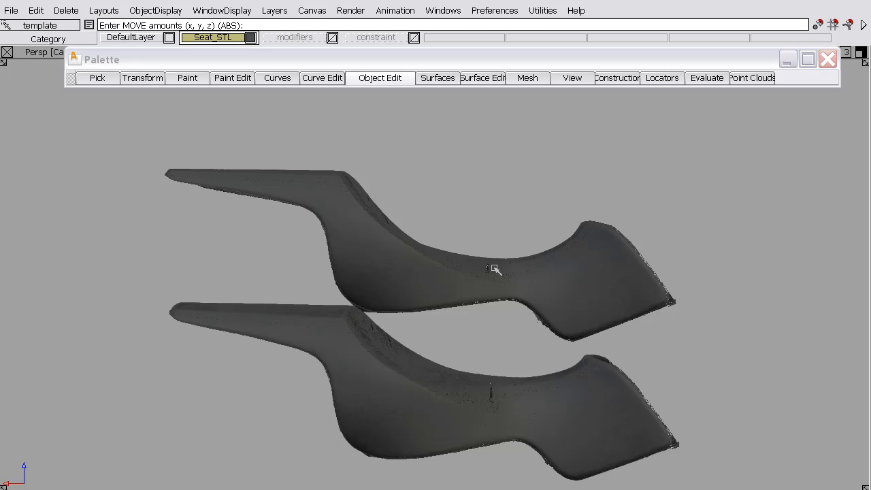
{"action": "left_click_drag", "start_coordinate": [495, 269], "coordinate": [439, 402]}
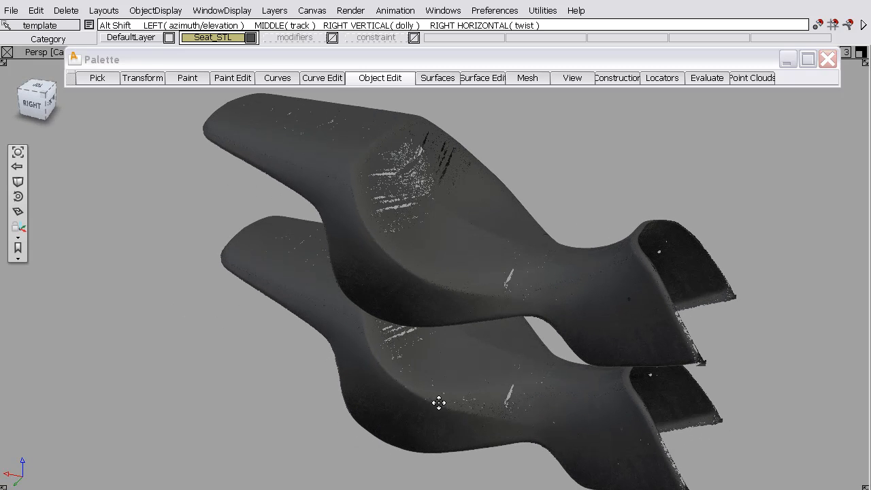
{"action": "left_click_drag", "start_coordinate": [438, 402], "coordinate": [420, 283]}
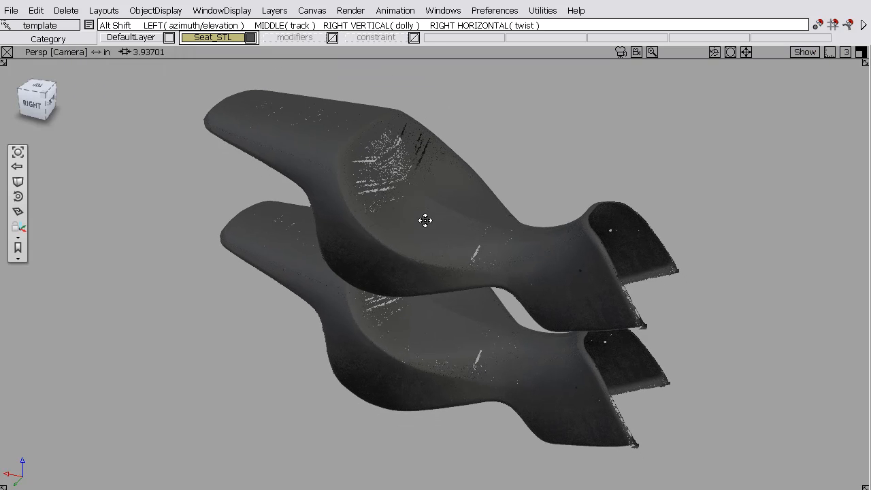
{"action": "left_click_drag", "start_coordinate": [426, 221], "coordinate": [458, 186]}
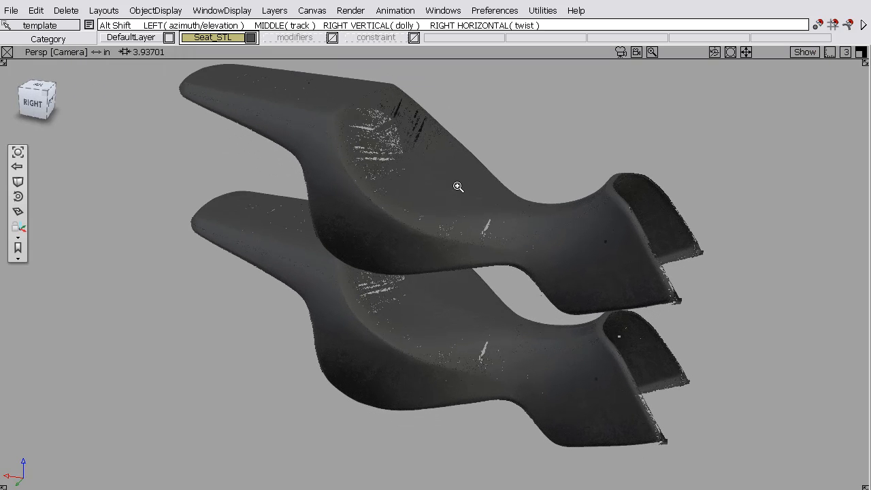